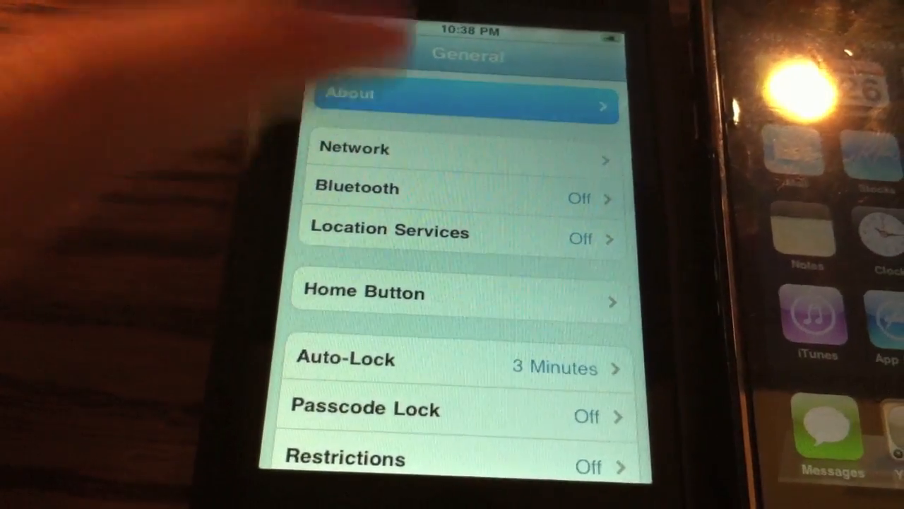
# Open the About screen under General settings to view the iPod's software version.
pyautogui.click(466, 106)
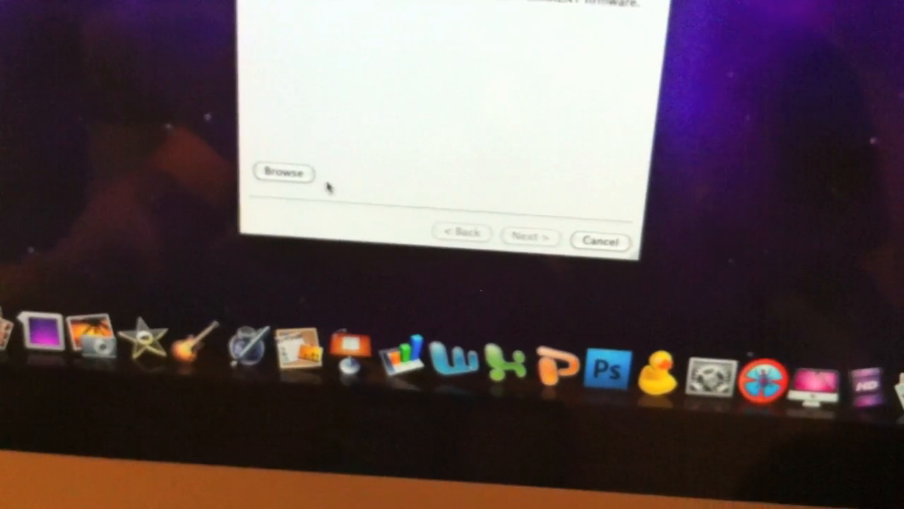
# Browse to and select the iOS 4.0 IPSW firmware file in redsn0w.
pyautogui.click(281, 173)
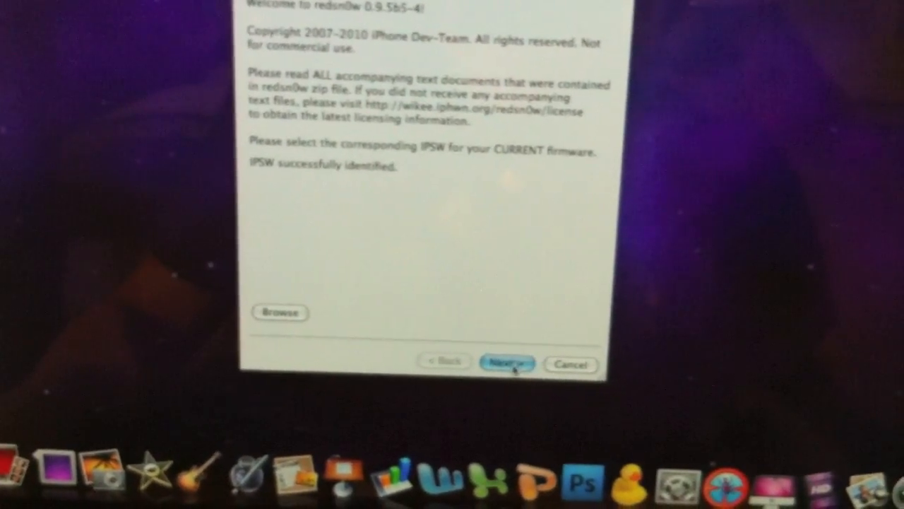
# Advance past the identified-firmware step to redsn0w's jailbreak options.
pyautogui.click(506, 362)
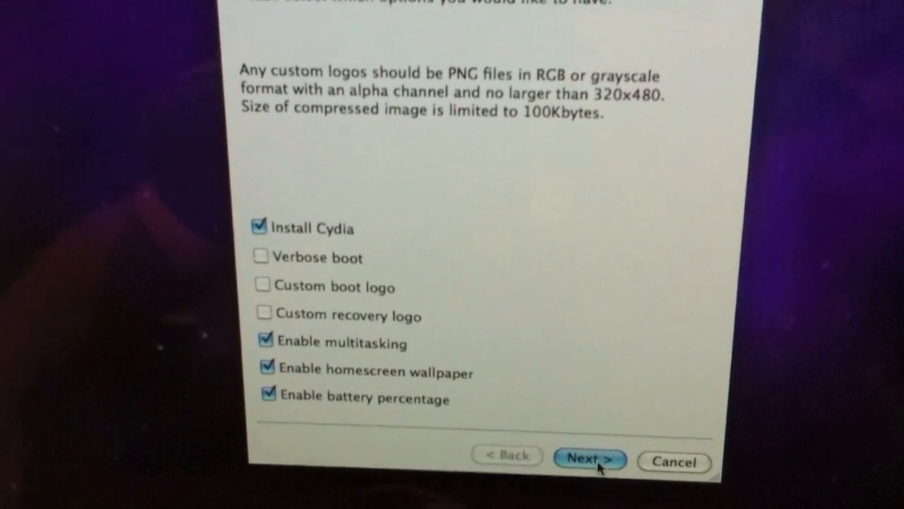
# Confirm the jailbreak options and the powered-off, plugged-in iPod, then follow the DFU prompts.
pyautogui.click(590, 458)
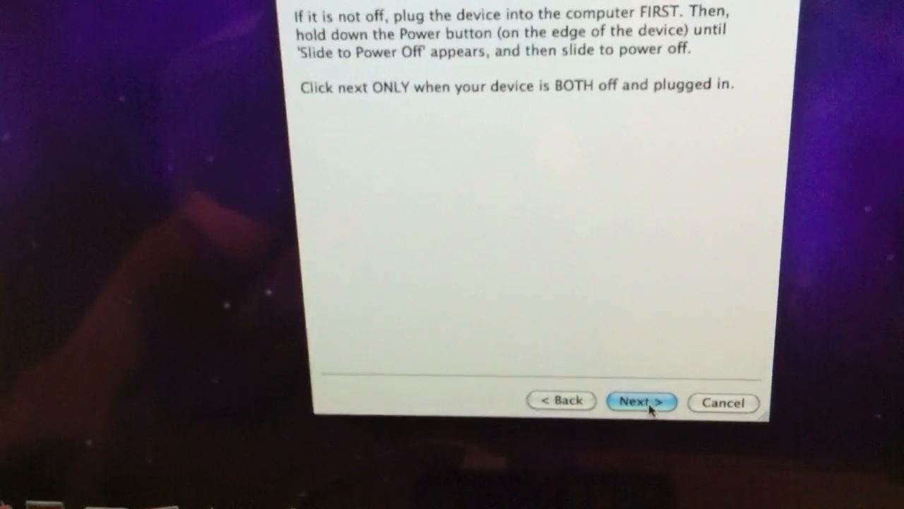
pyautogui.click(641, 401)
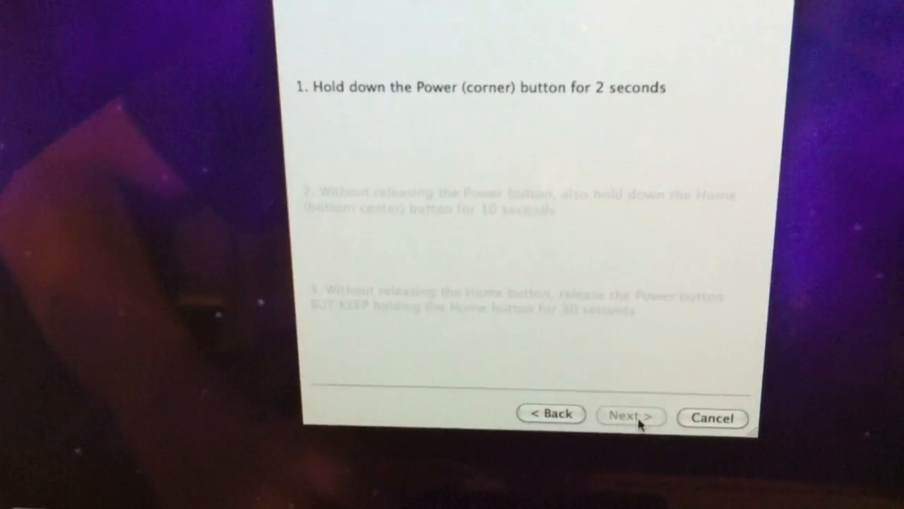
pyautogui.click(631, 416)
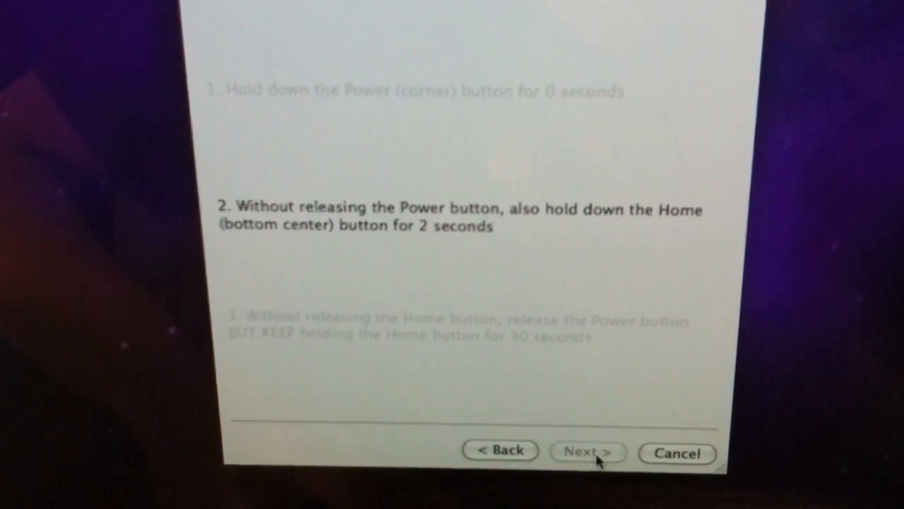
pyautogui.click(586, 450)
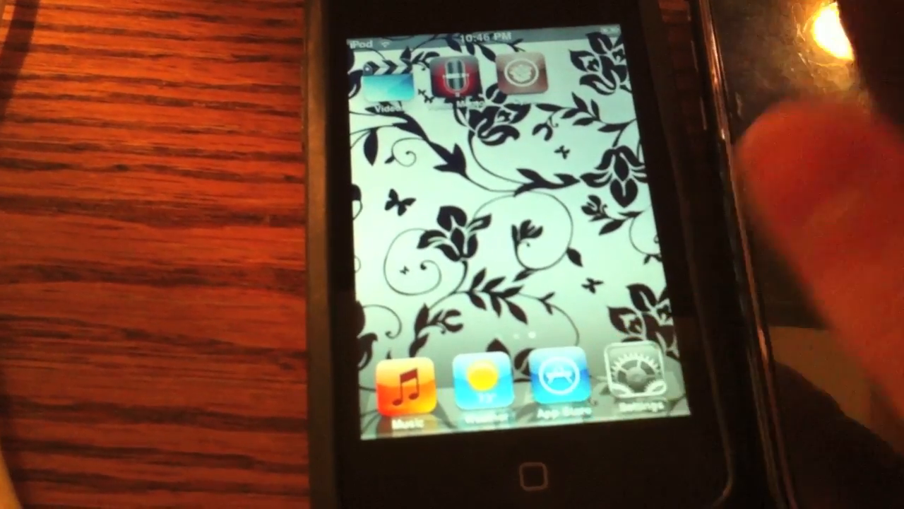
# Return to the Settings list, then open General > About to confirm version 4.0.
pyautogui.hscroll(-3)
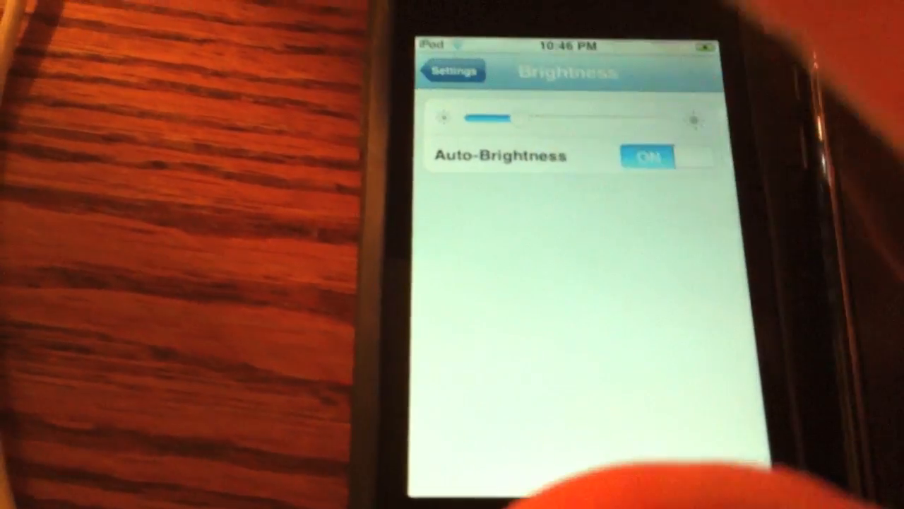
pyautogui.click(453, 71)
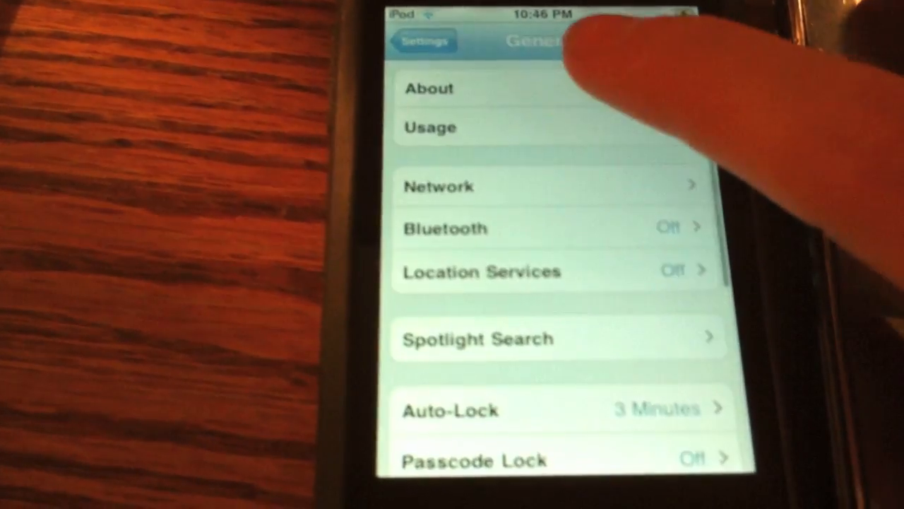
pyautogui.click(429, 88)
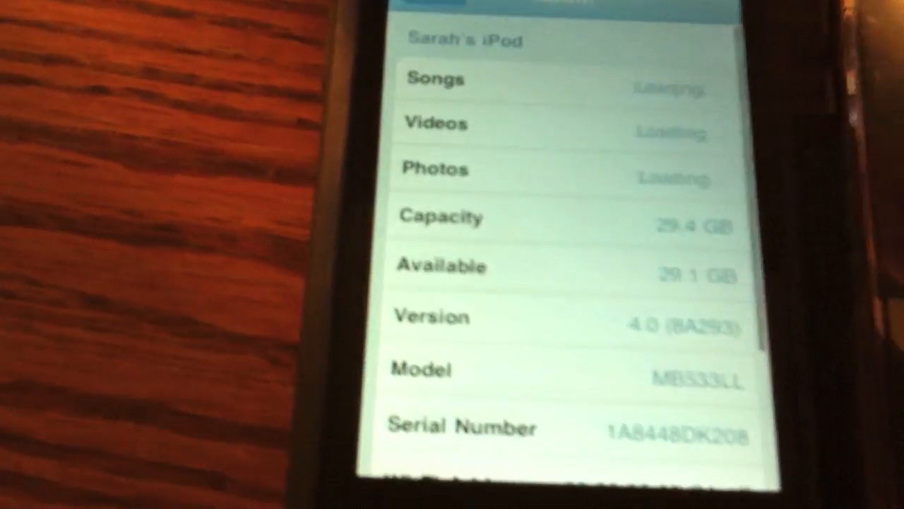